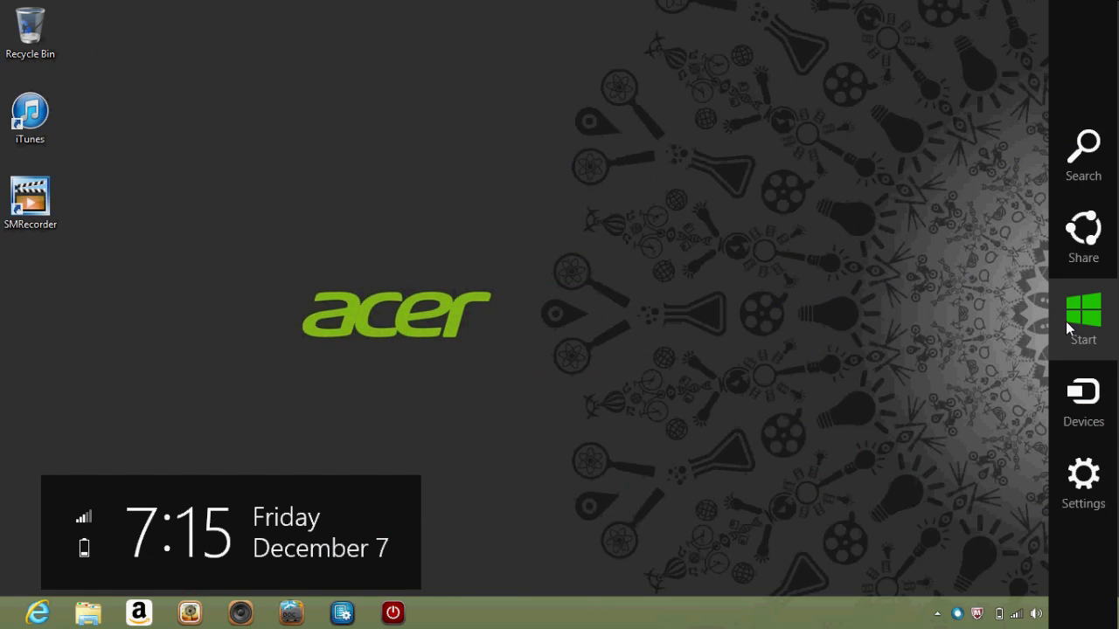
# Step: Switch from the desktop to the Start screen via the Start charm
pyautogui.click(1083, 319)
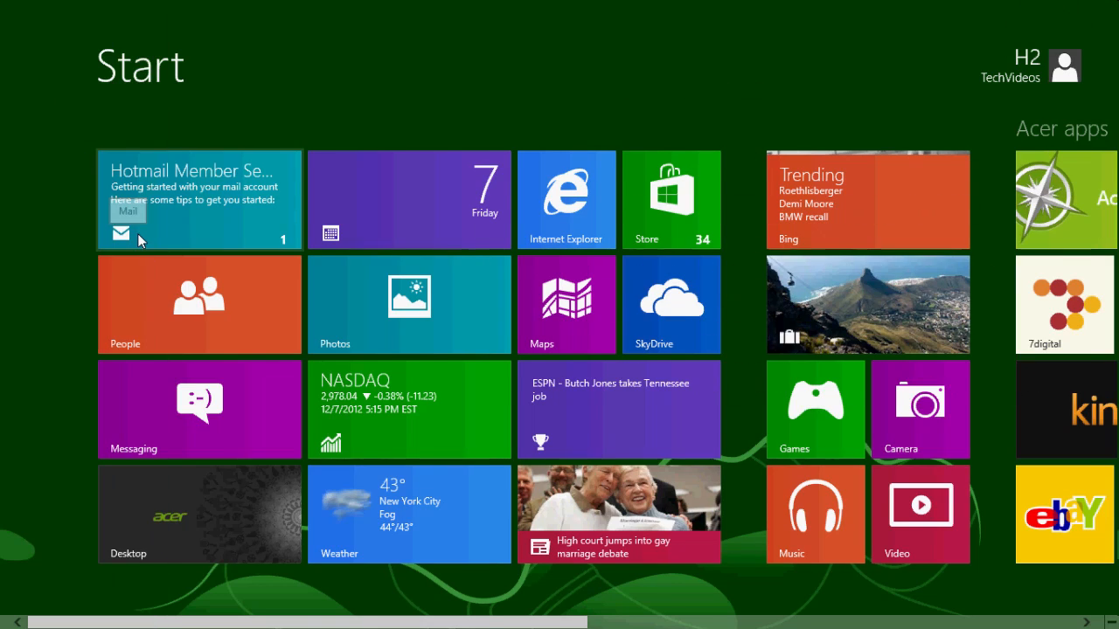
# Step: Launch Mail from its Start screen tile, opening the Live inbox
pyautogui.click(198, 199)
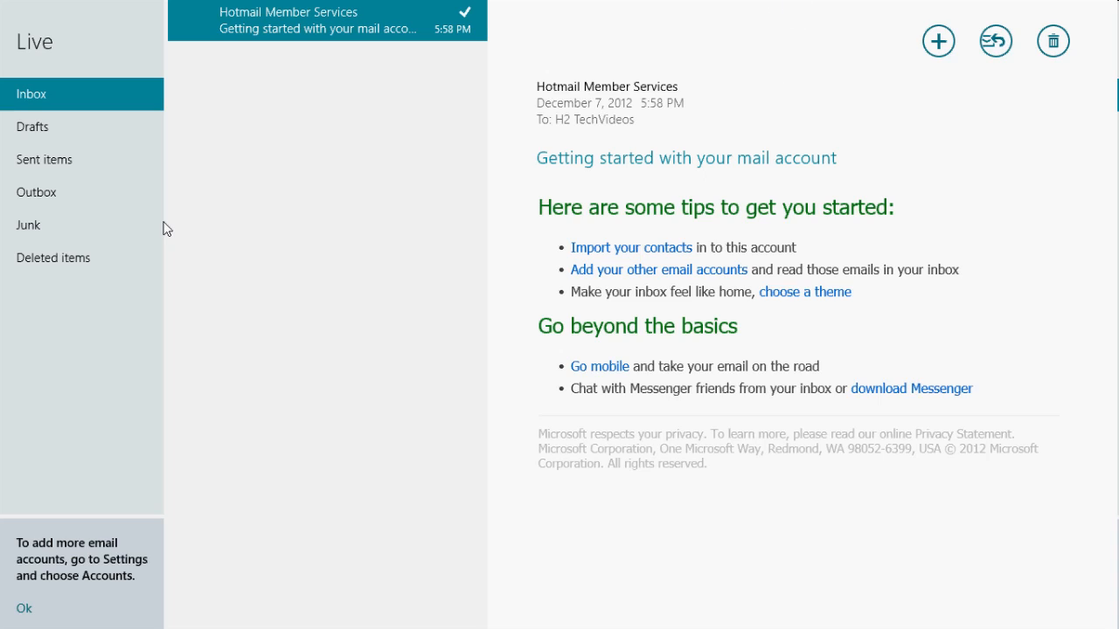
pyautogui.moveTo(1067, 7)
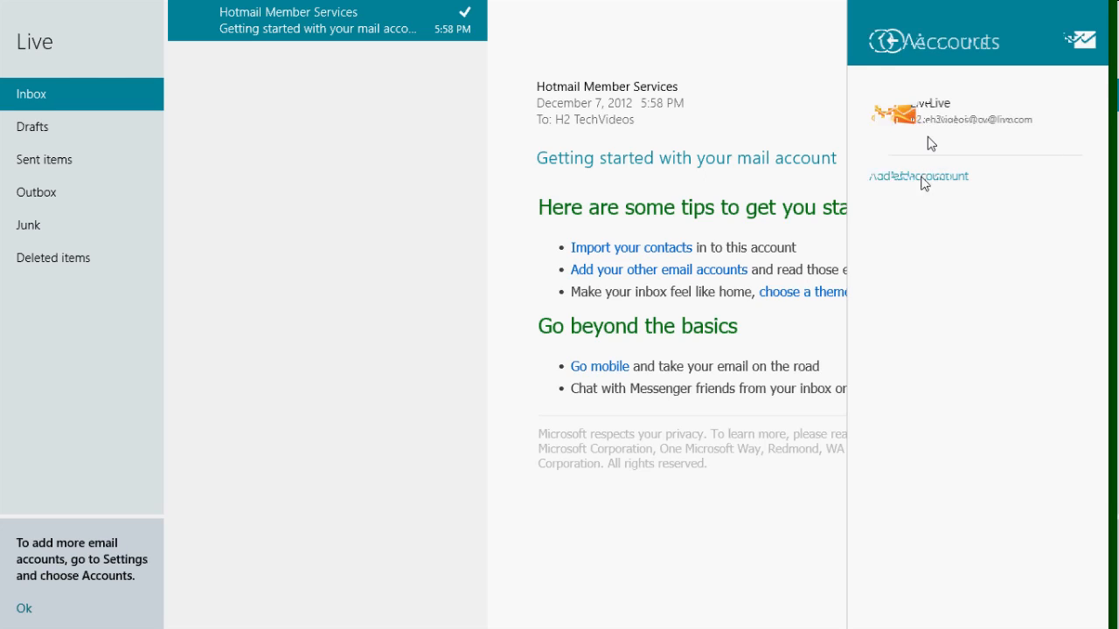
# Step: Choose Add an account in the Accounts pane to list the providers
pyautogui.click(919, 176)
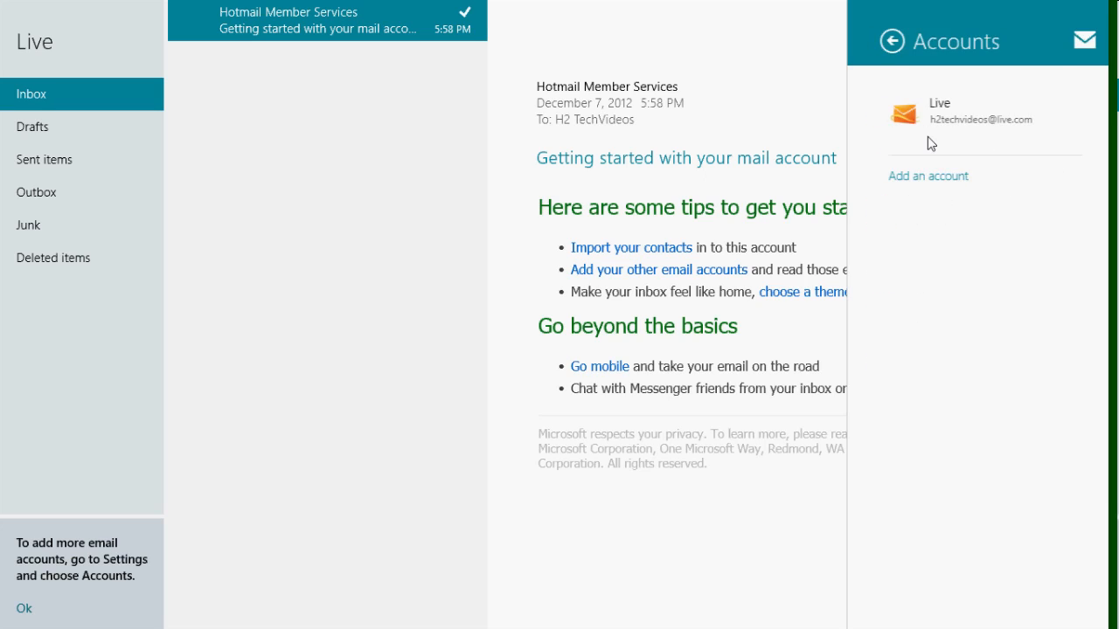
pyautogui.click(928, 175)
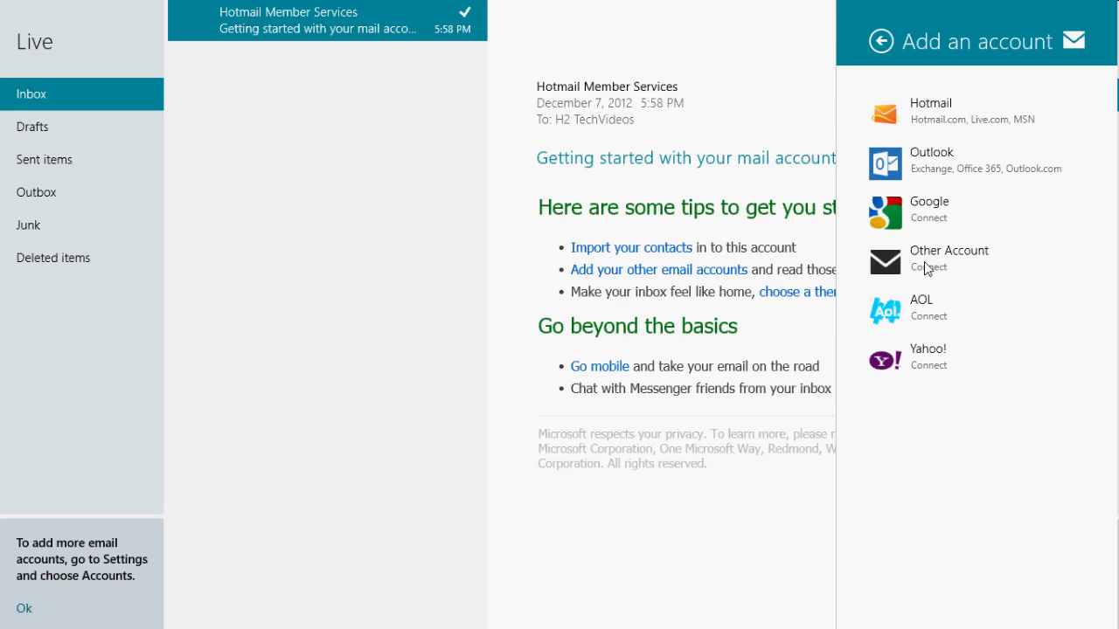
pyautogui.moveTo(1046, 401)
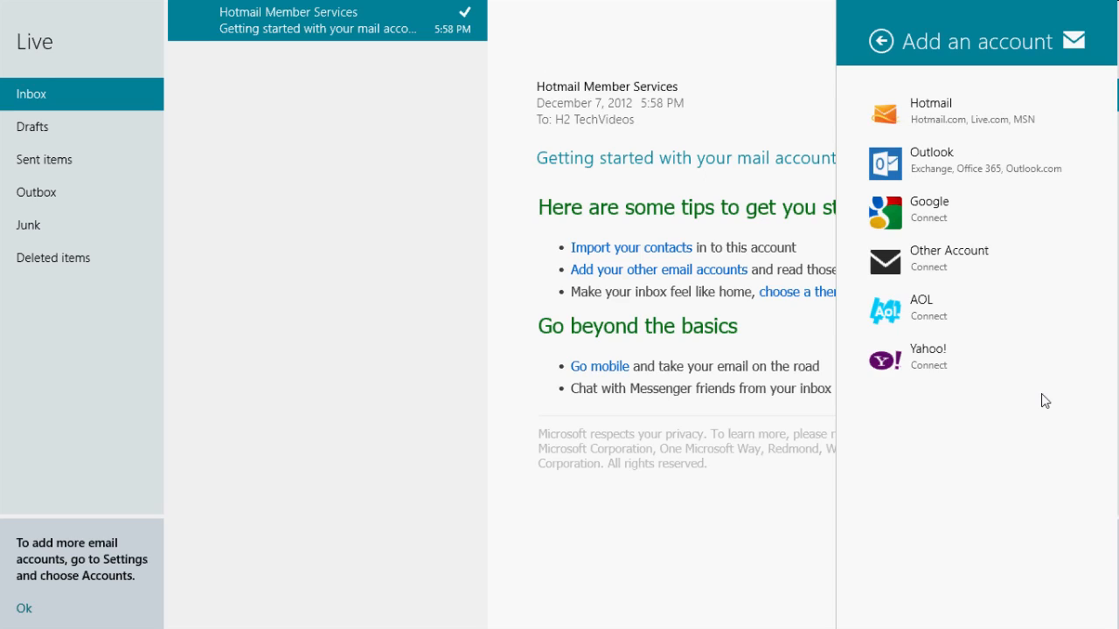
pyautogui.moveTo(951, 330)
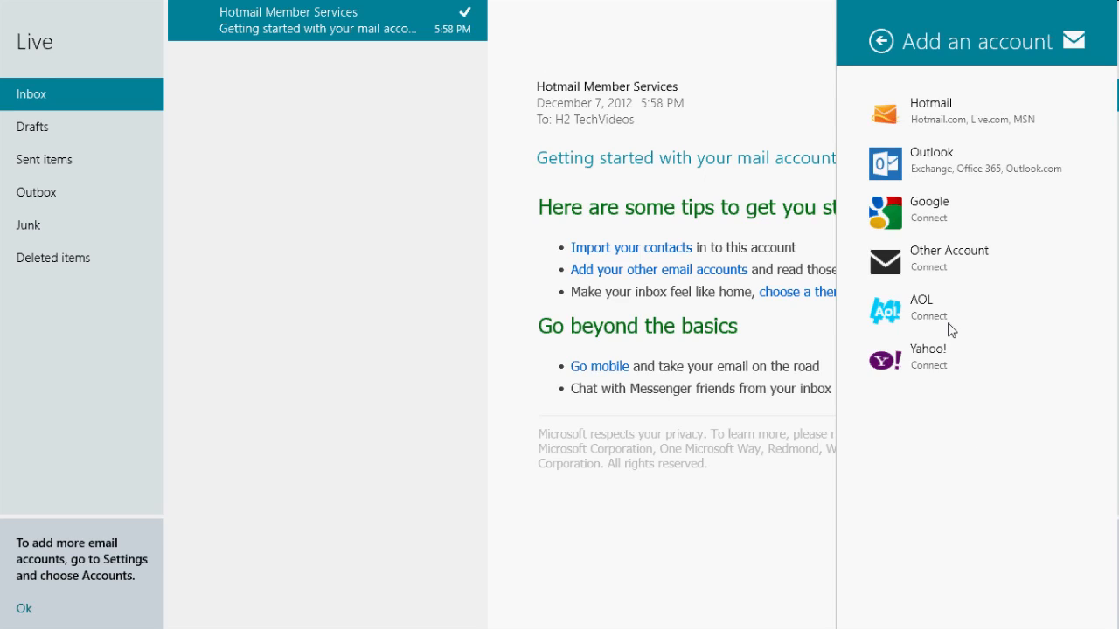
pyautogui.moveTo(980, 440)
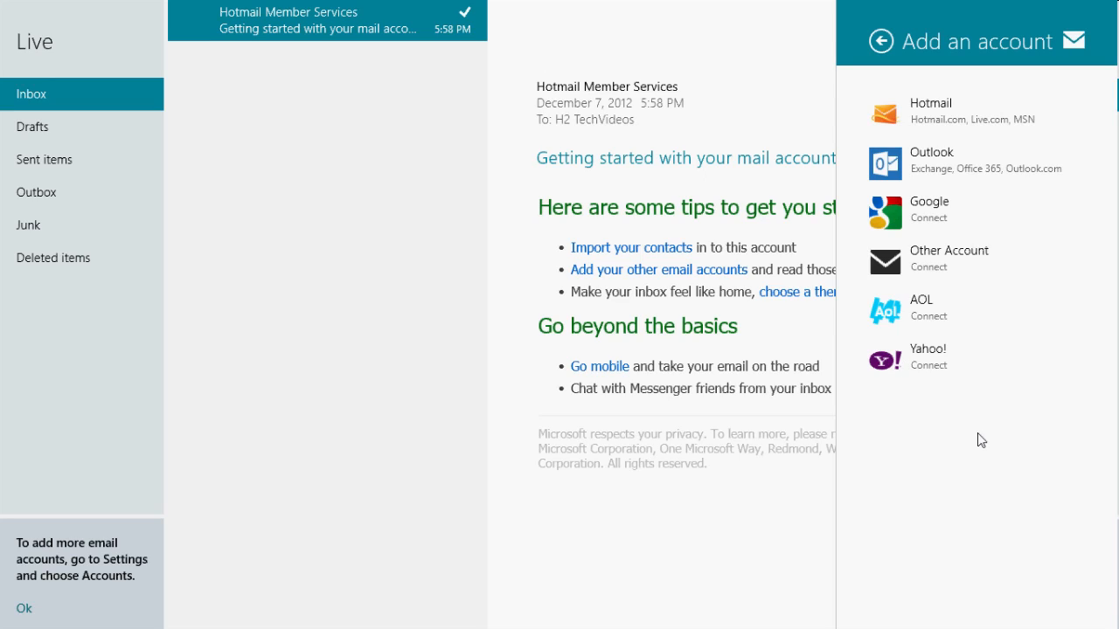
pyautogui.moveTo(902, 362)
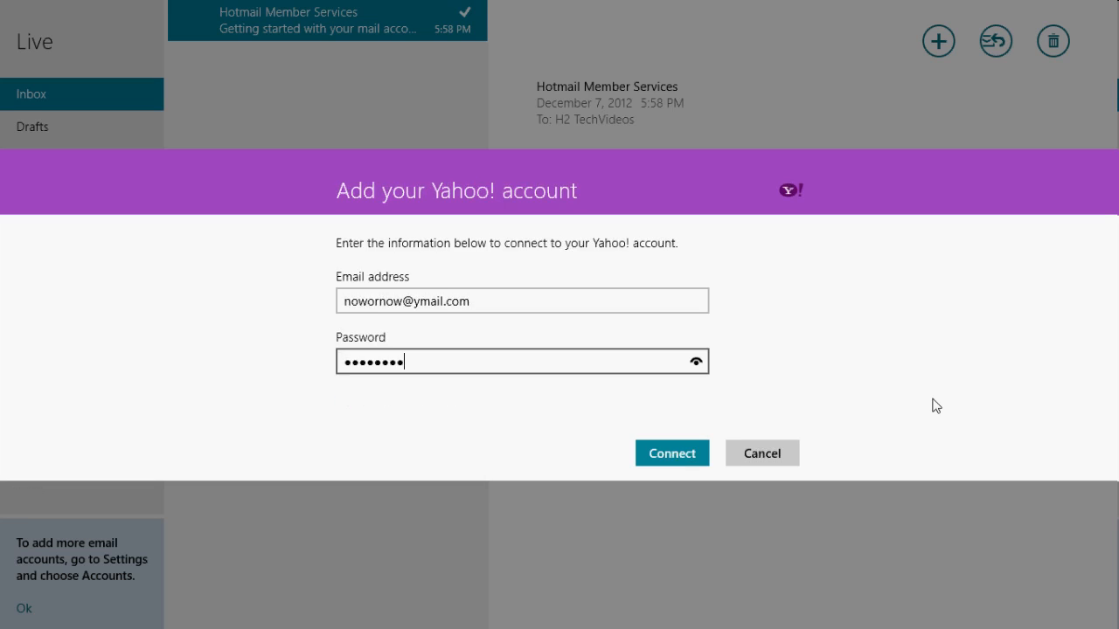
# Step: Connect the Yahoo! account with the entered address and password
pyautogui.click(671, 453)
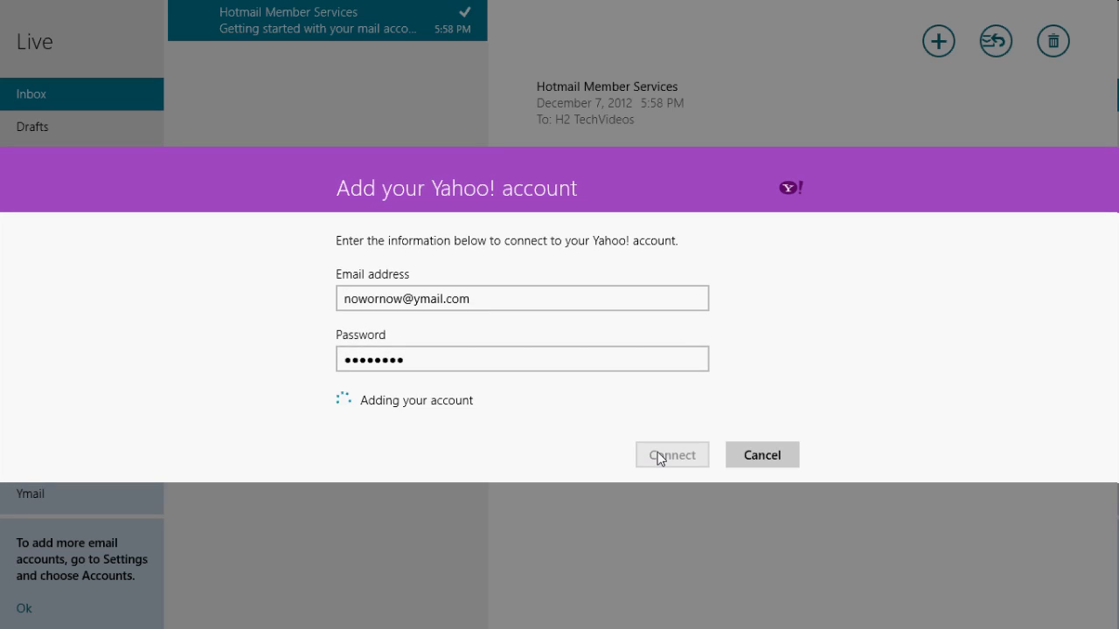
pyautogui.click(671, 455)
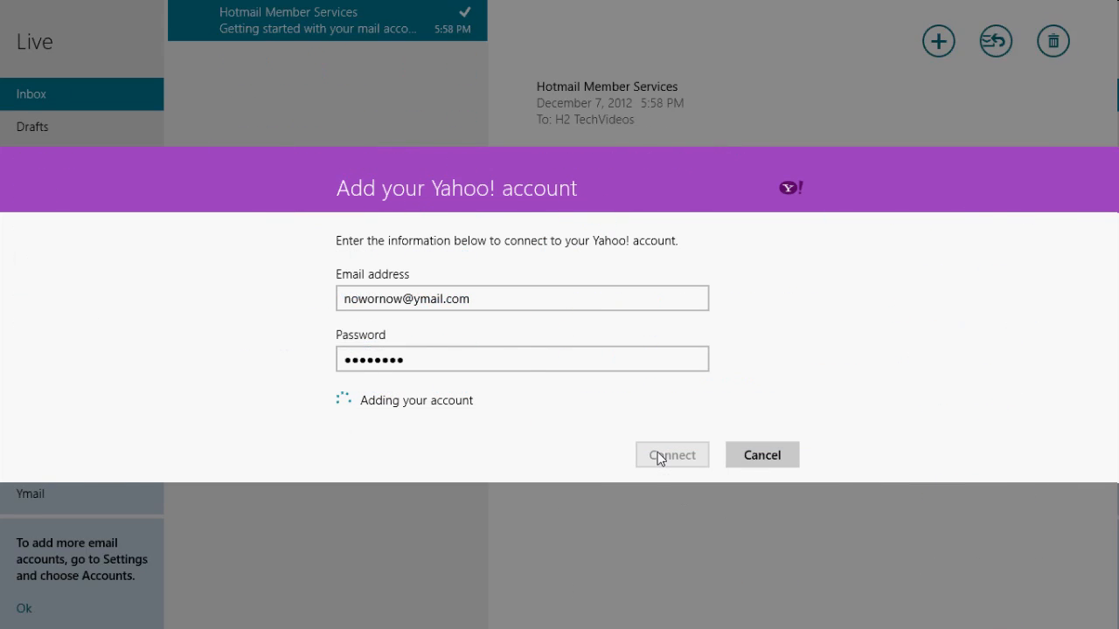
pyautogui.click(671, 454)
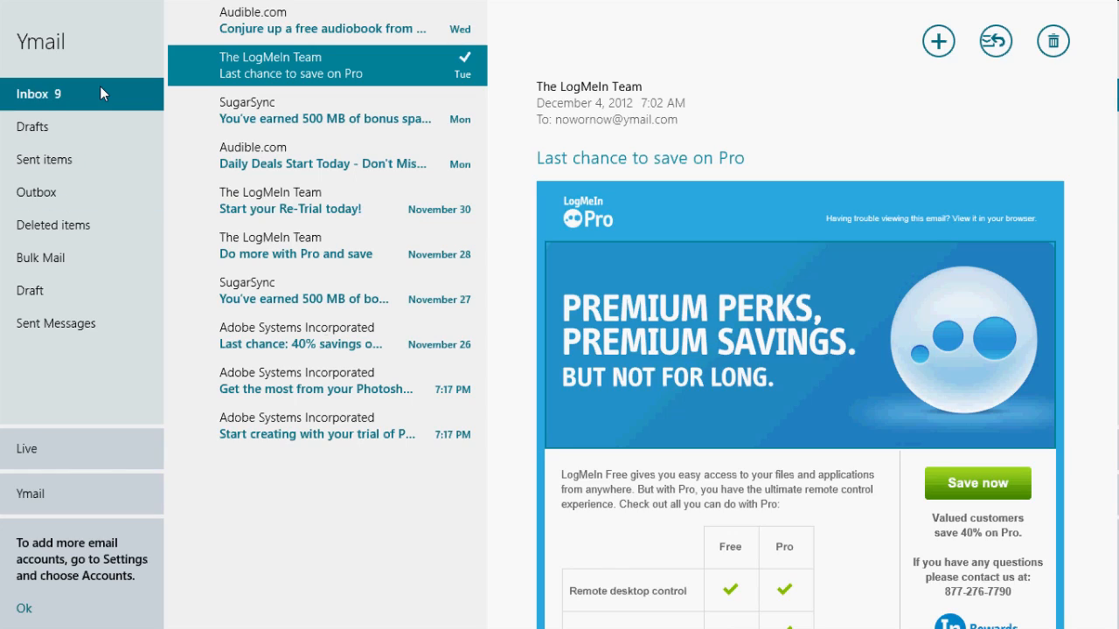
# Step: Open the Ymail account's Sent items folder, which shows no recent messages
pyautogui.click(36, 192)
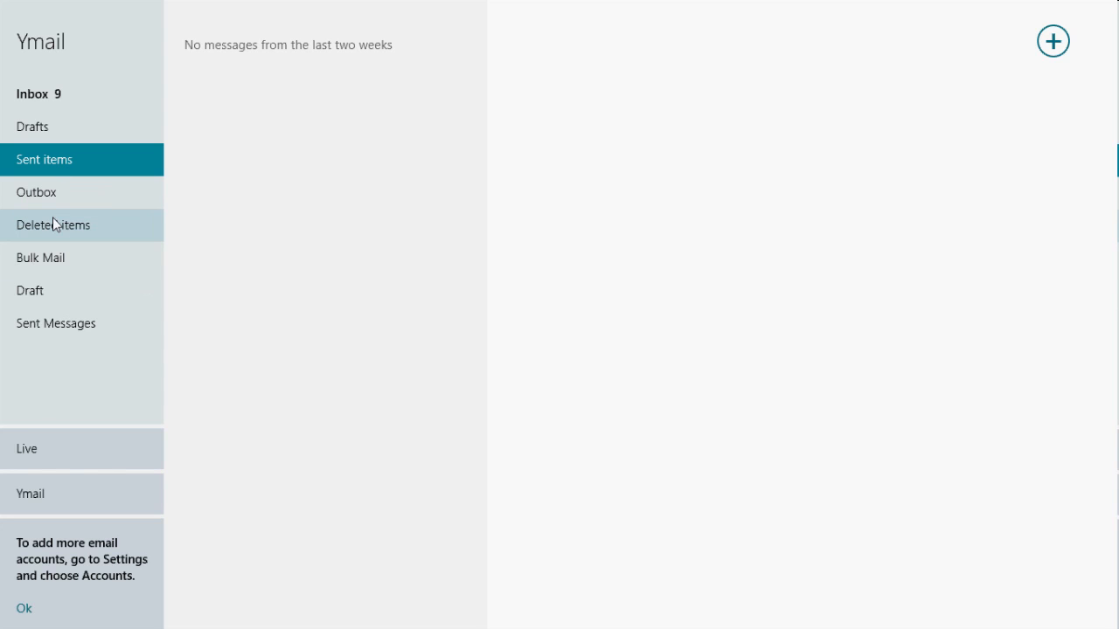
pyautogui.moveTo(339, 304)
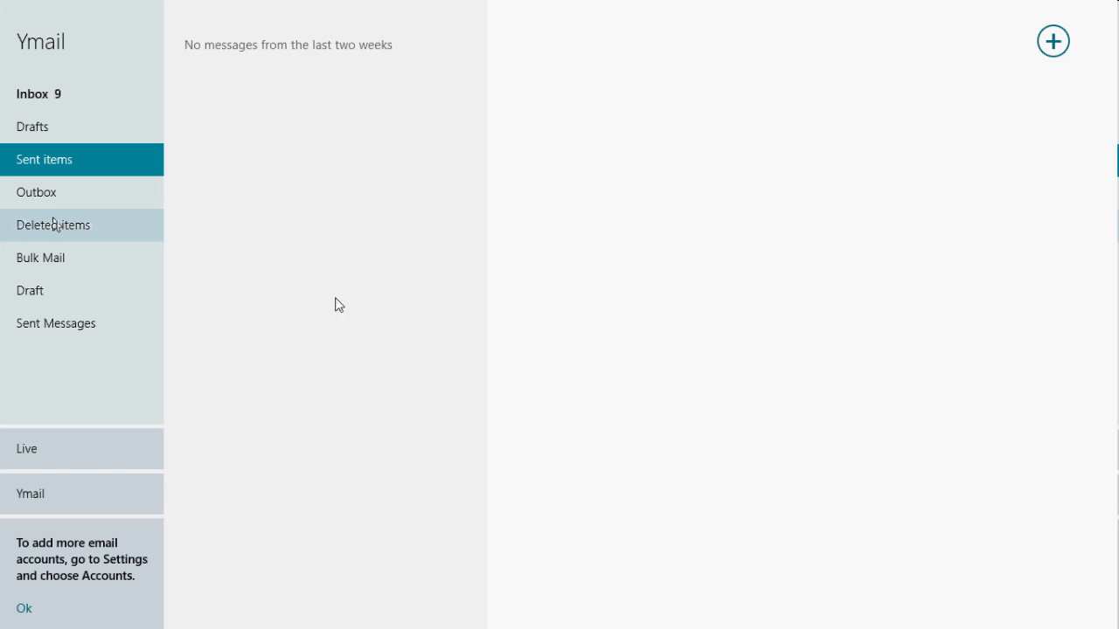
pyautogui.moveTo(328, 412)
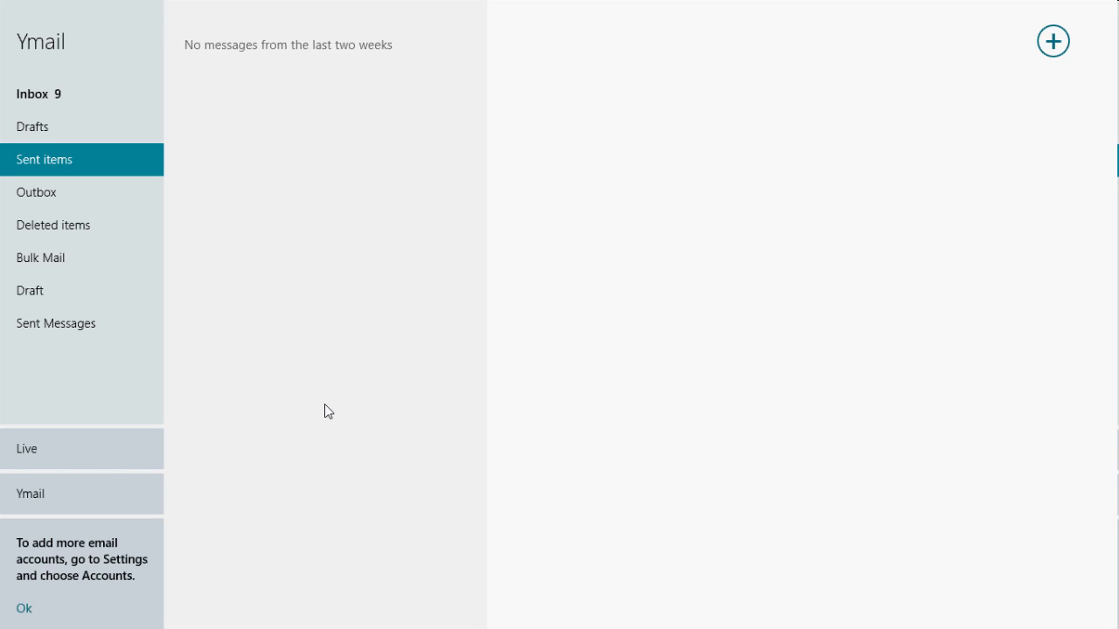
pyautogui.moveTo(251, 279)
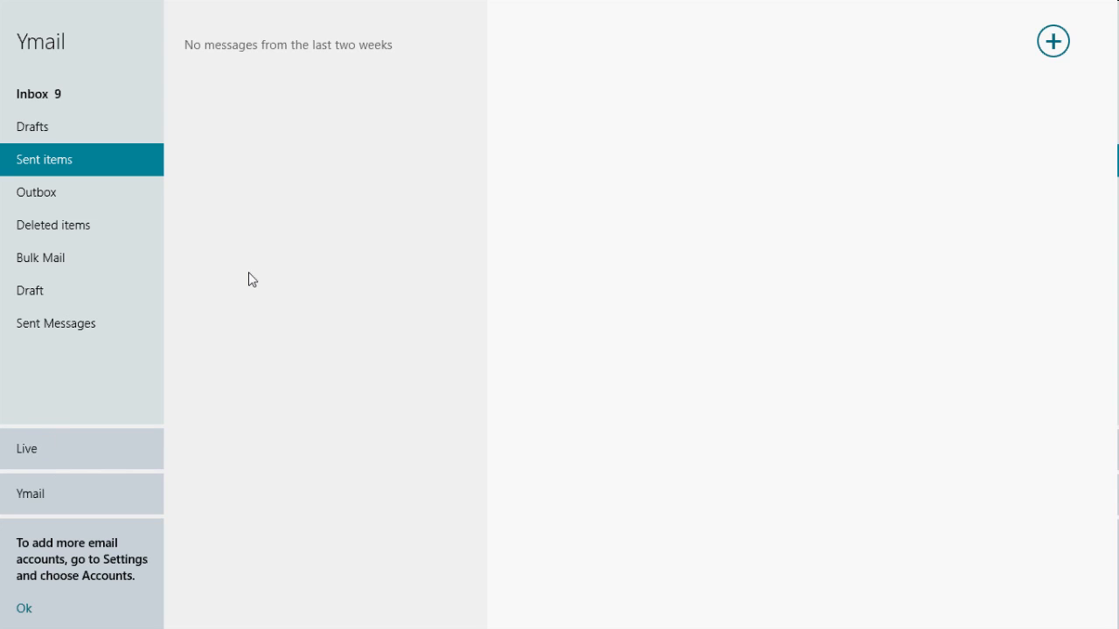
pyautogui.moveTo(52, 449)
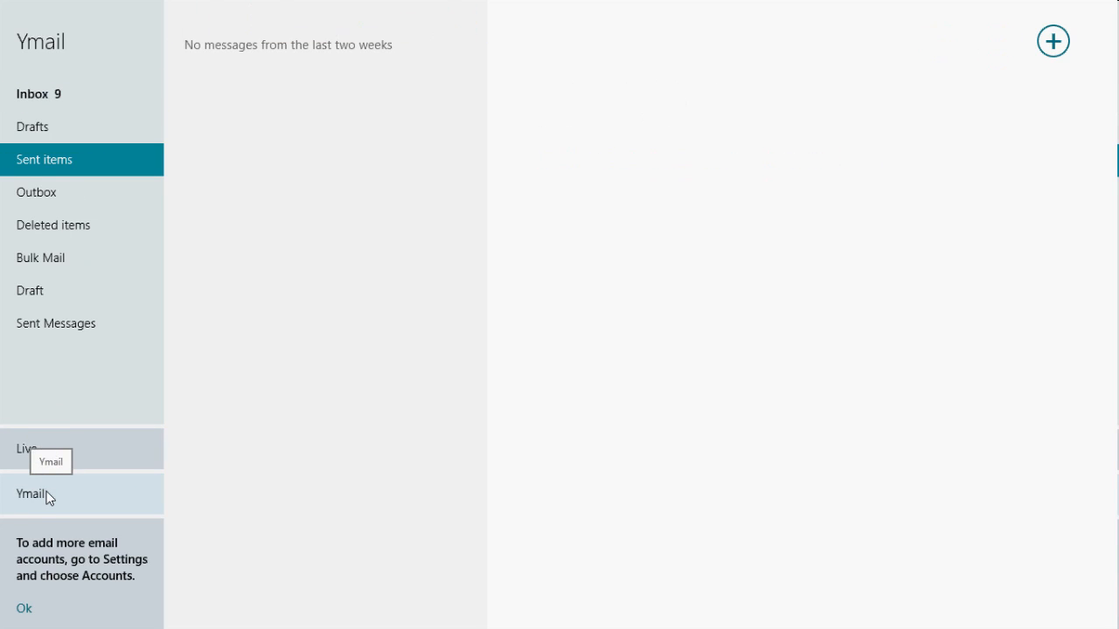
# Step: Open the Ymail inbox and read the Audible.com audiobook message
pyautogui.click(39, 94)
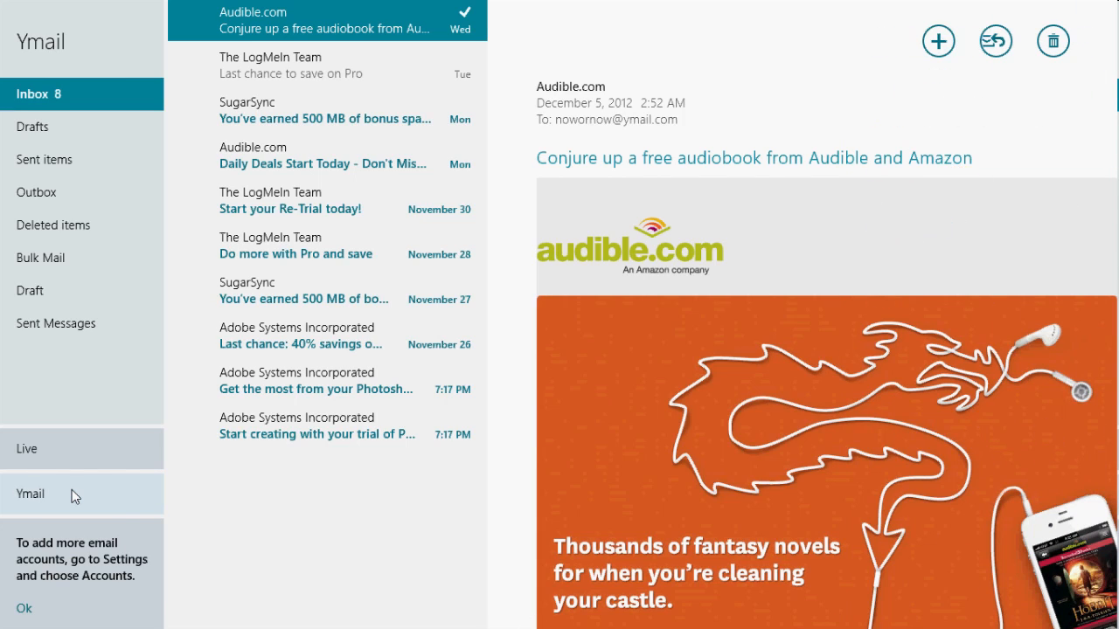
pyautogui.click(81, 494)
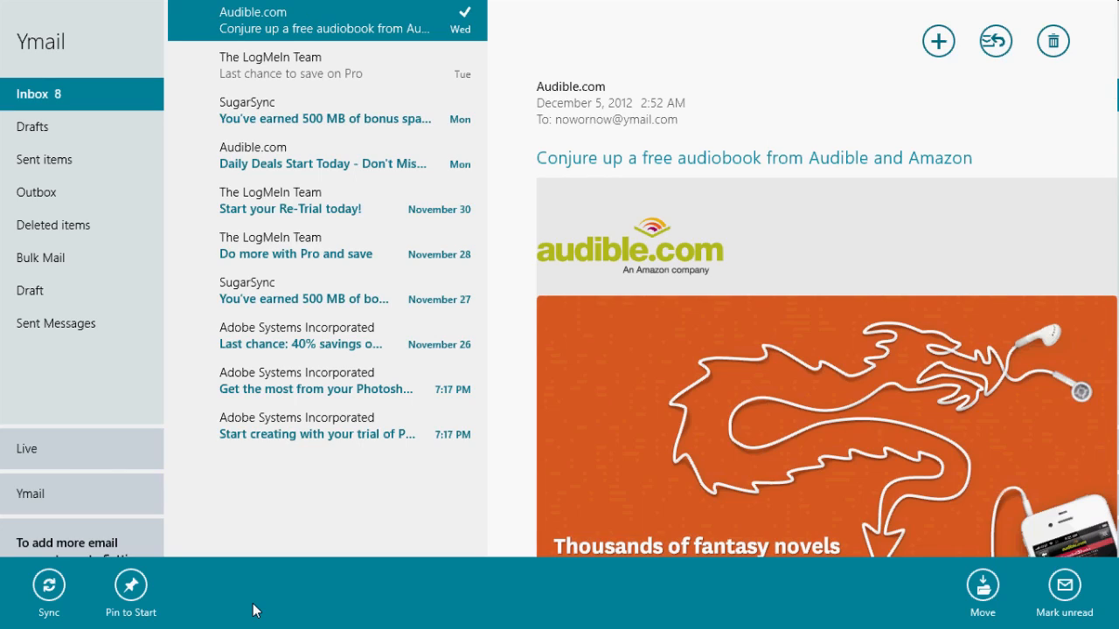
pyautogui.moveTo(373, 8)
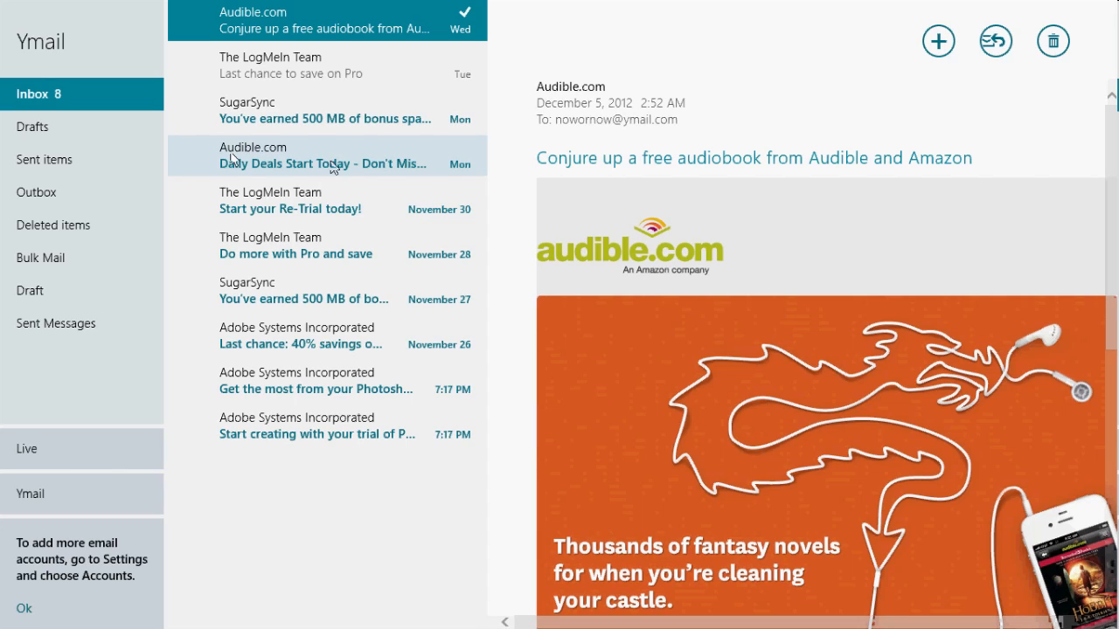
pyautogui.moveTo(326, 340)
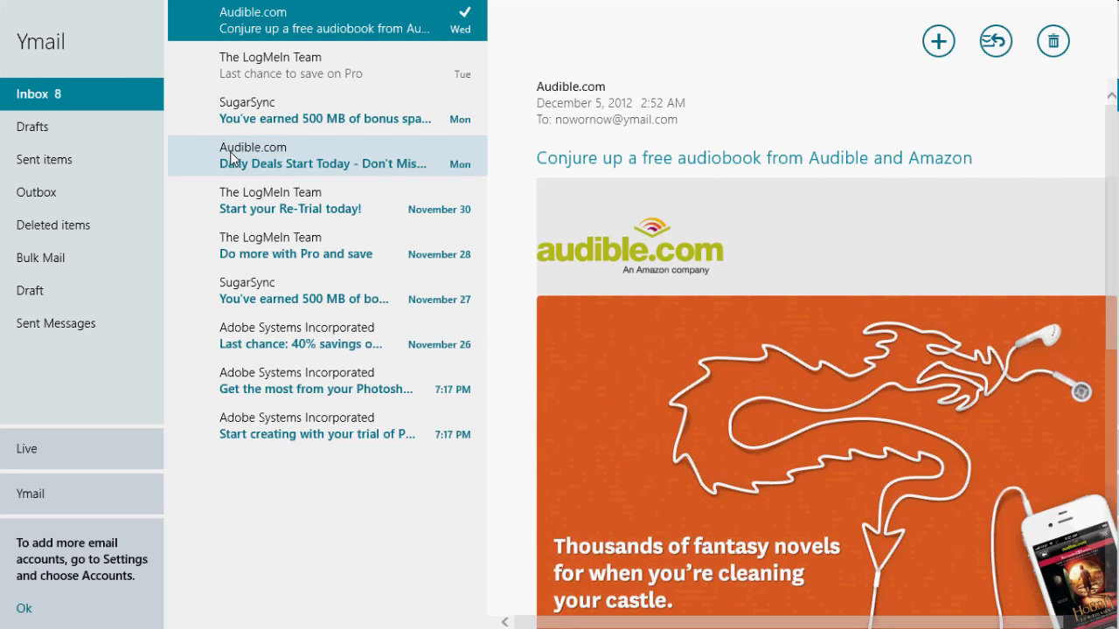
# Step: Open the Adobe 'Last chance: 40% savings on Elements family' email
pyautogui.click(300, 336)
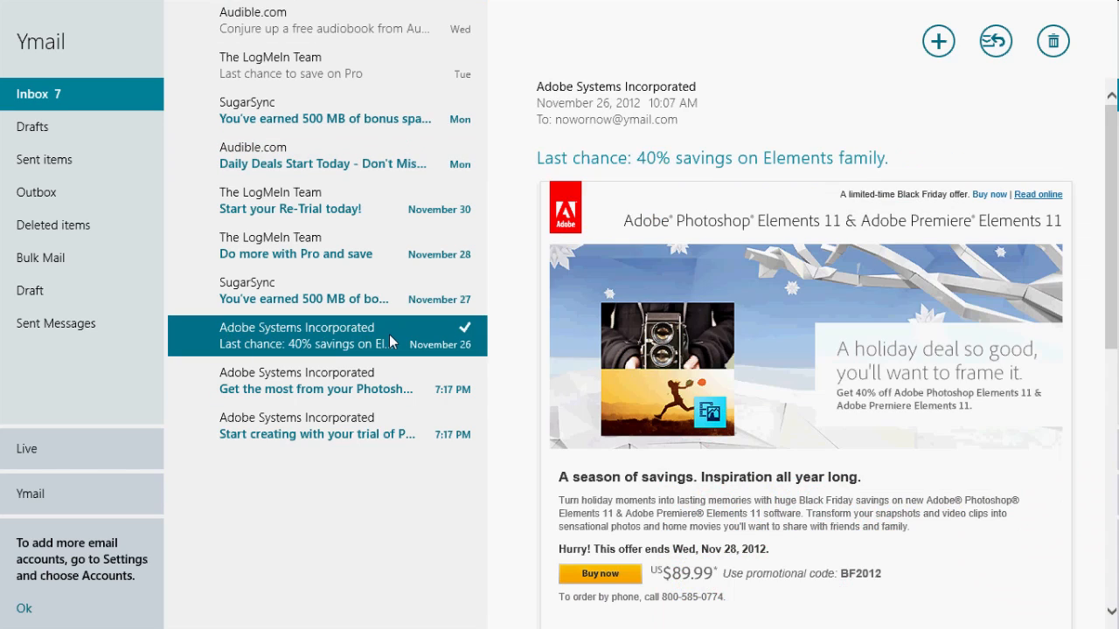
pyautogui.moveTo(399, 254)
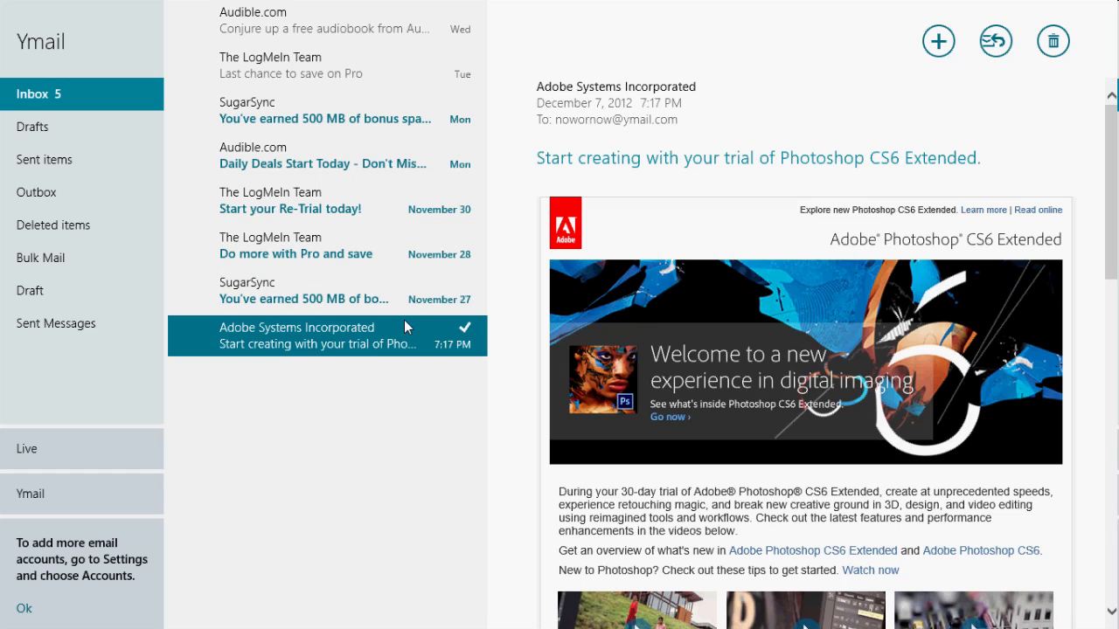
pyautogui.moveTo(310, 288)
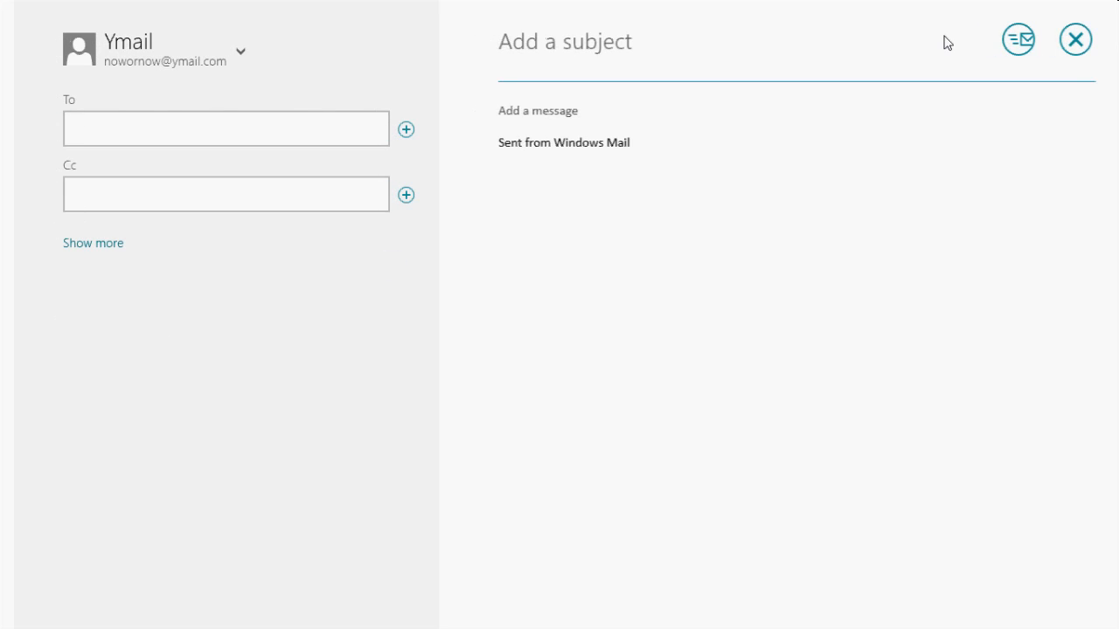
# Step: Reveal Bcc and Priority on the new message, then bring up close choices
pyautogui.click(92, 243)
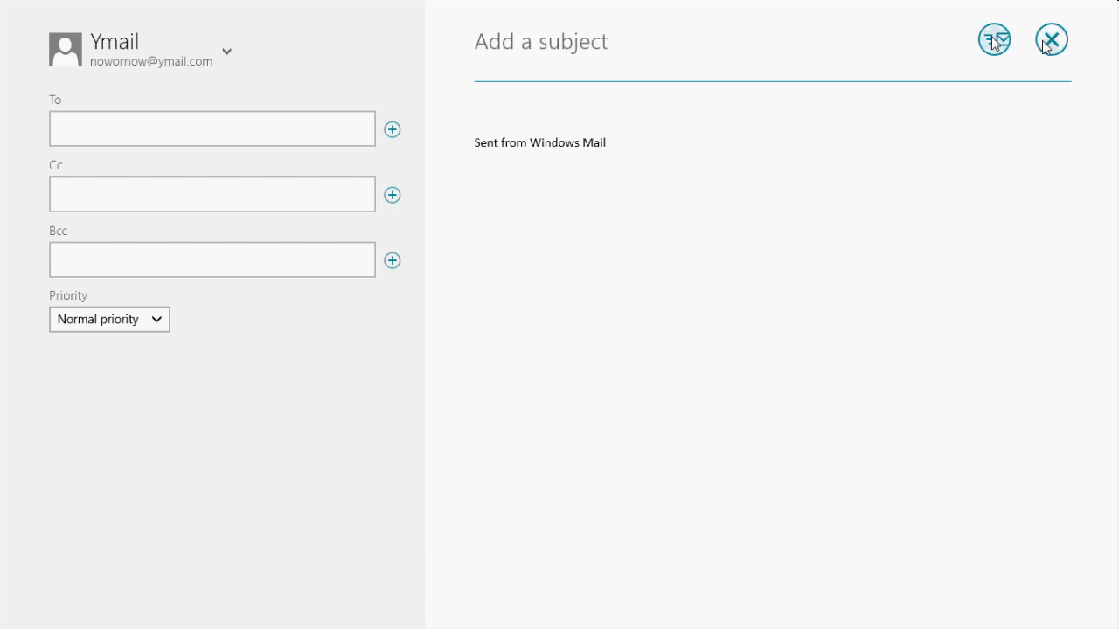
pyautogui.click(1051, 39)
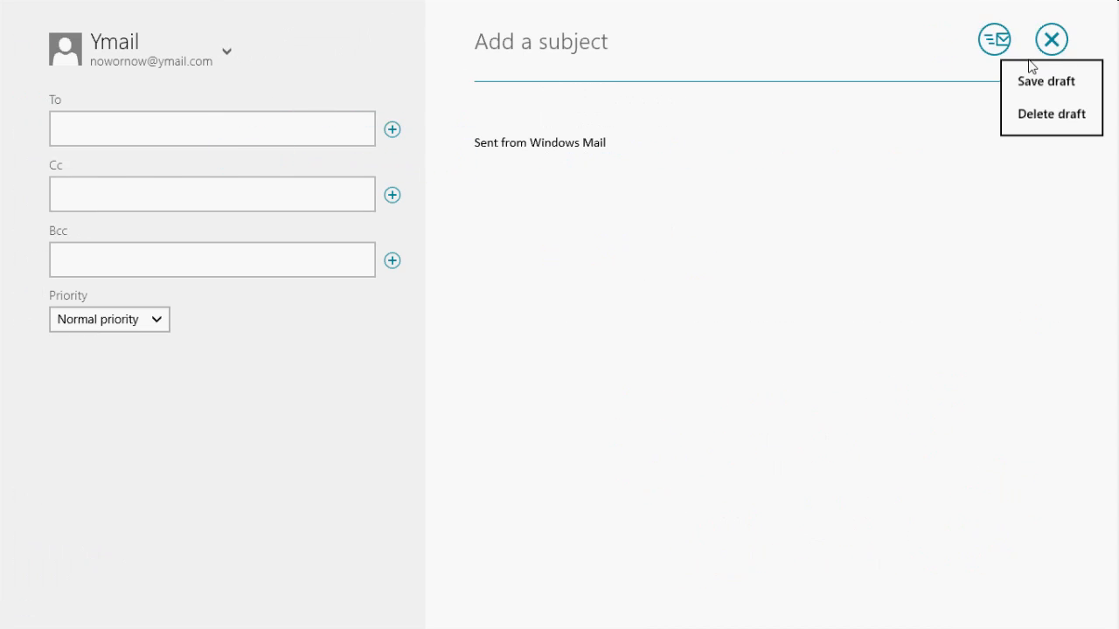
# Step: Delete the unsent draft, returning to the Ymail inbox
pyautogui.click(1051, 114)
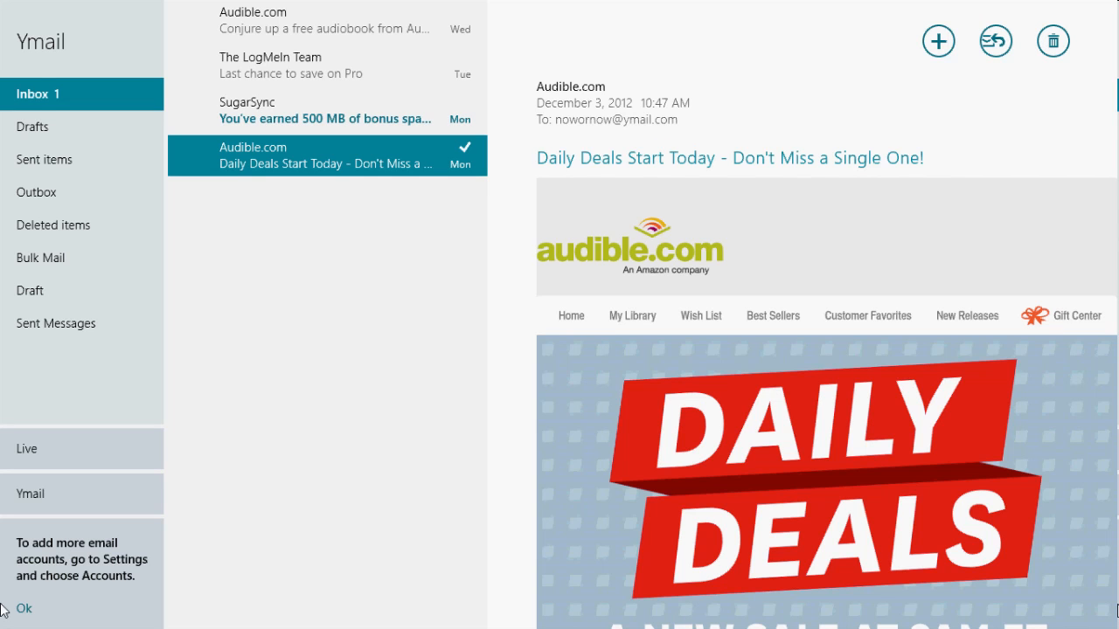